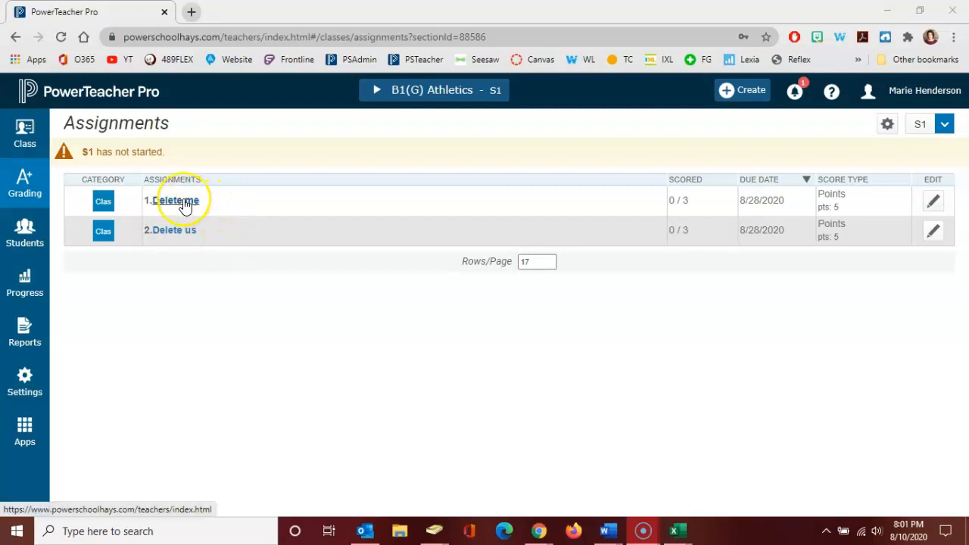
Open the 'Delete me' assignment's score entry page from the B1(G) Athletics list.
click(176, 199)
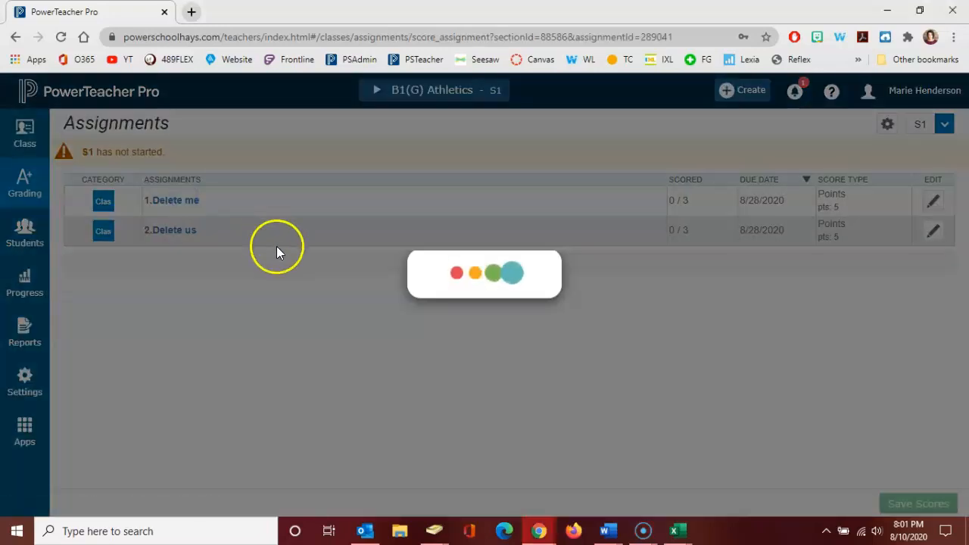
click(171, 200)
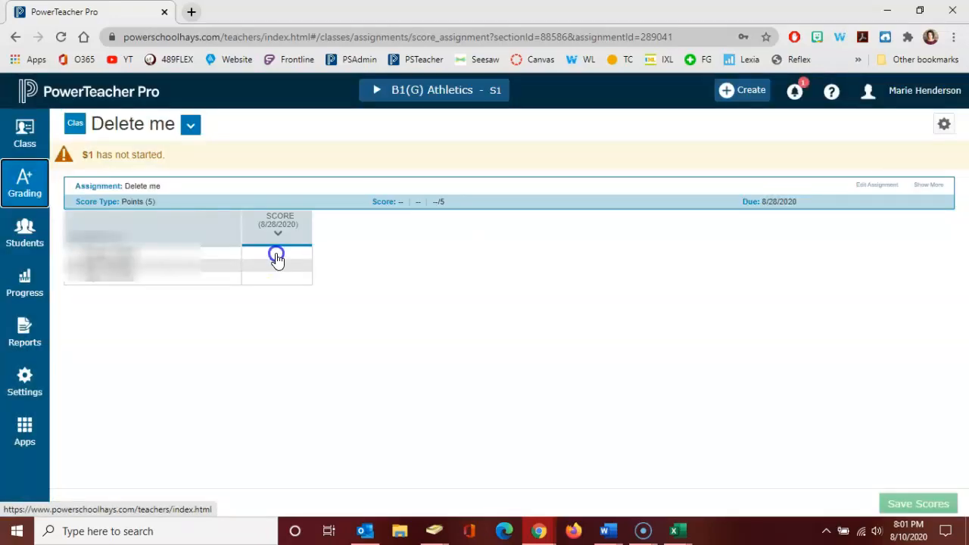
Enter a score of 5 for the first student and then the next student on Delete me.
click(277, 256)
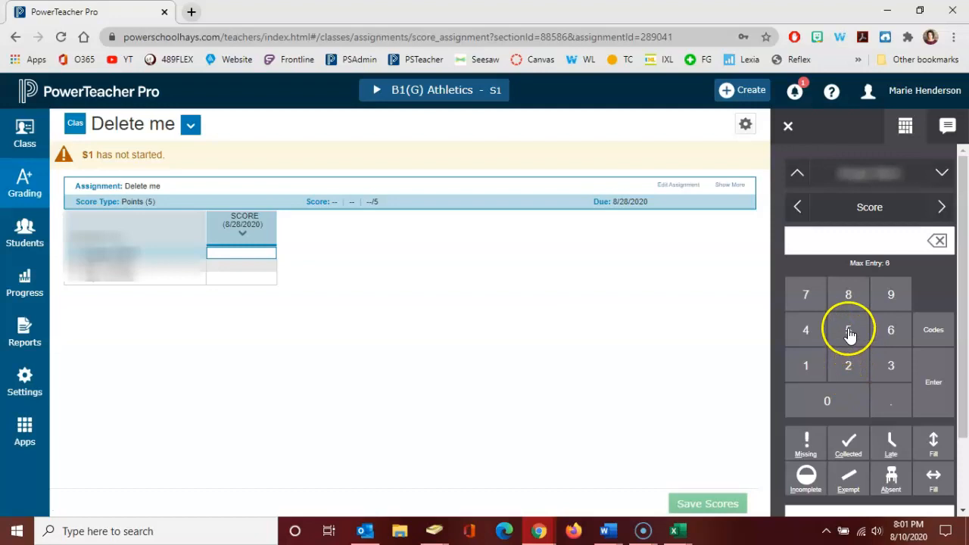
click(847, 330)
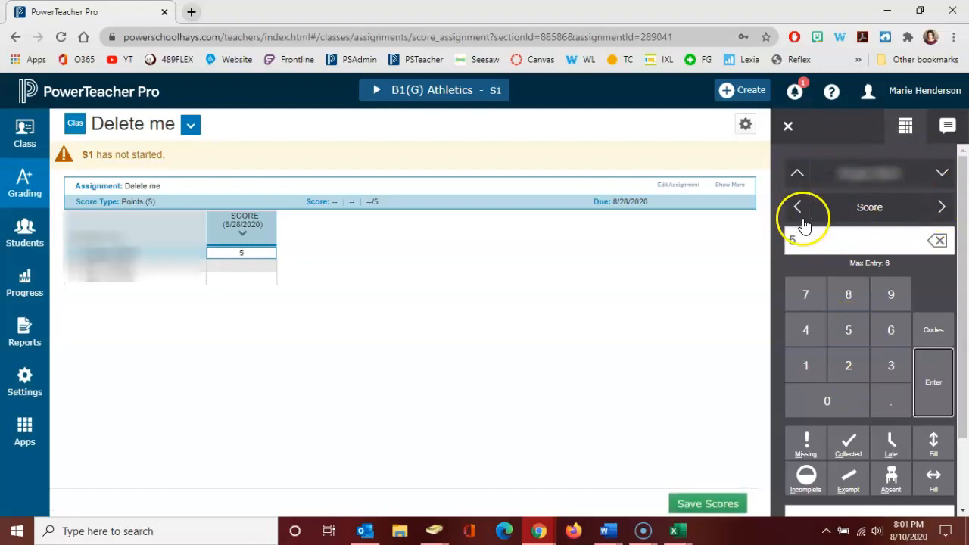
mouse_move(942, 174)
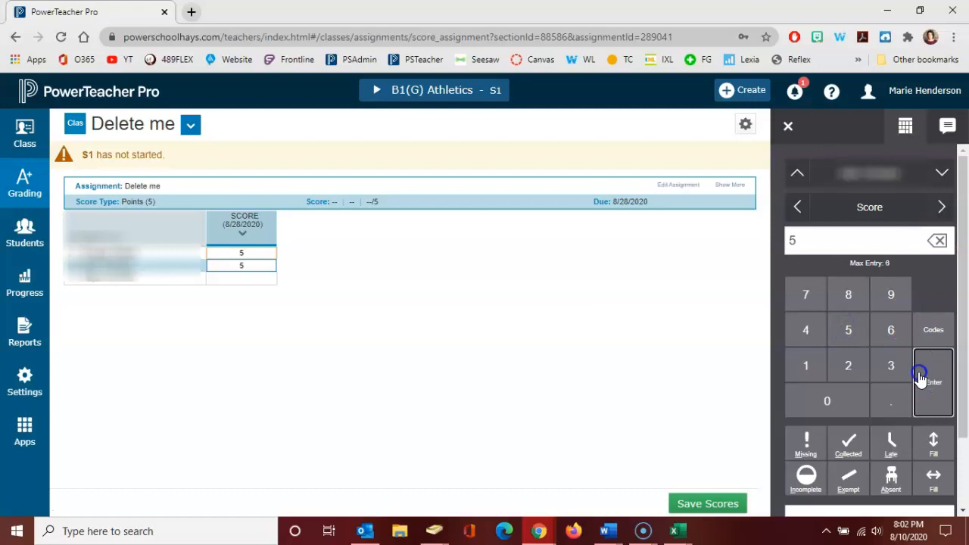
click(933, 381)
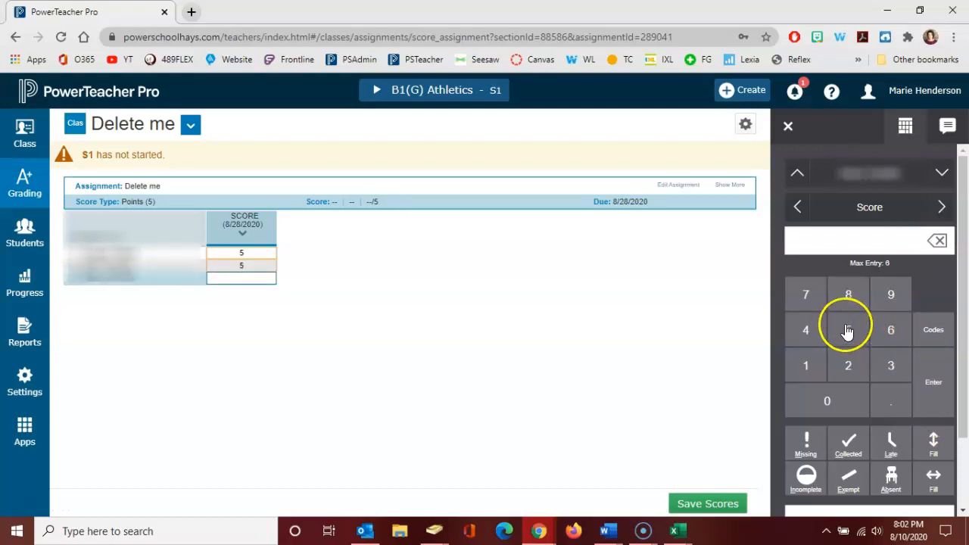
click(847, 330)
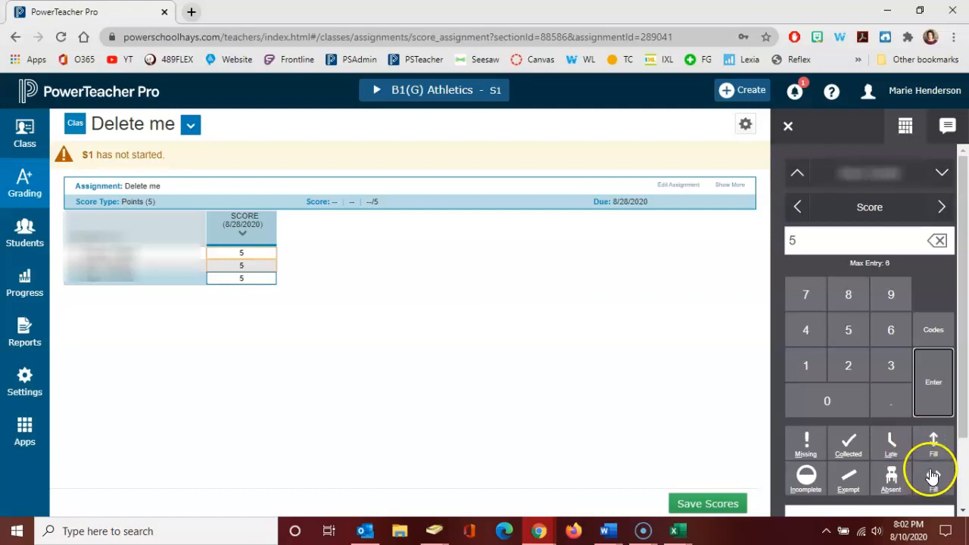
mouse_move(805, 477)
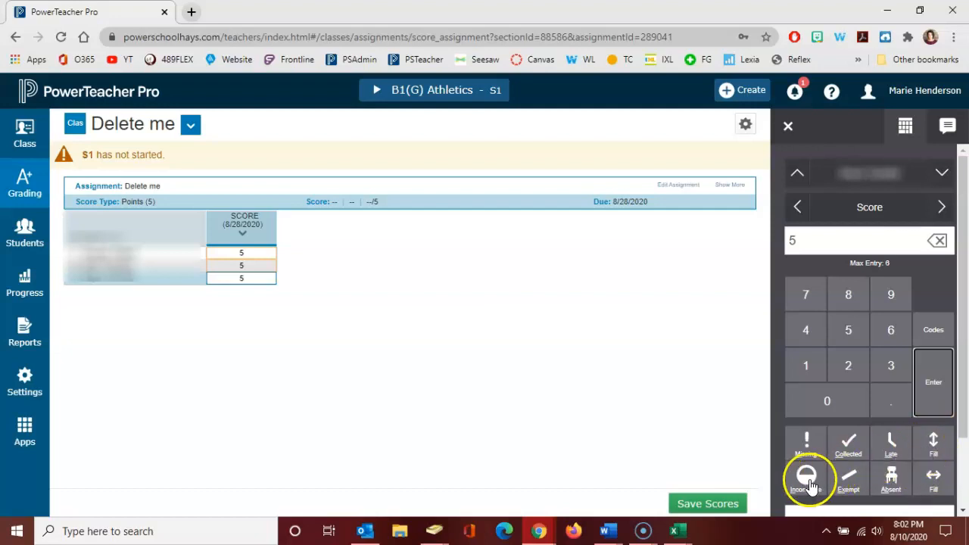
mouse_move(806, 478)
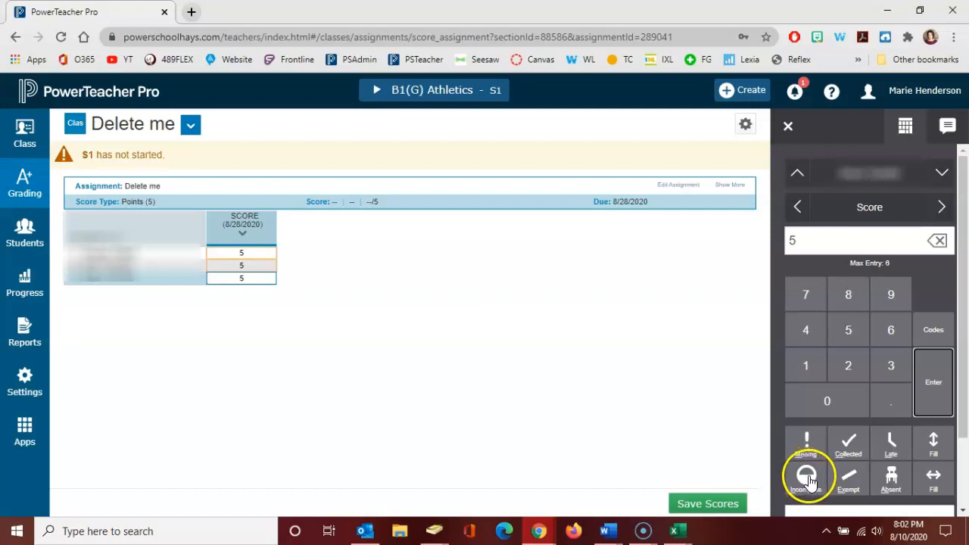
mouse_move(847, 479)
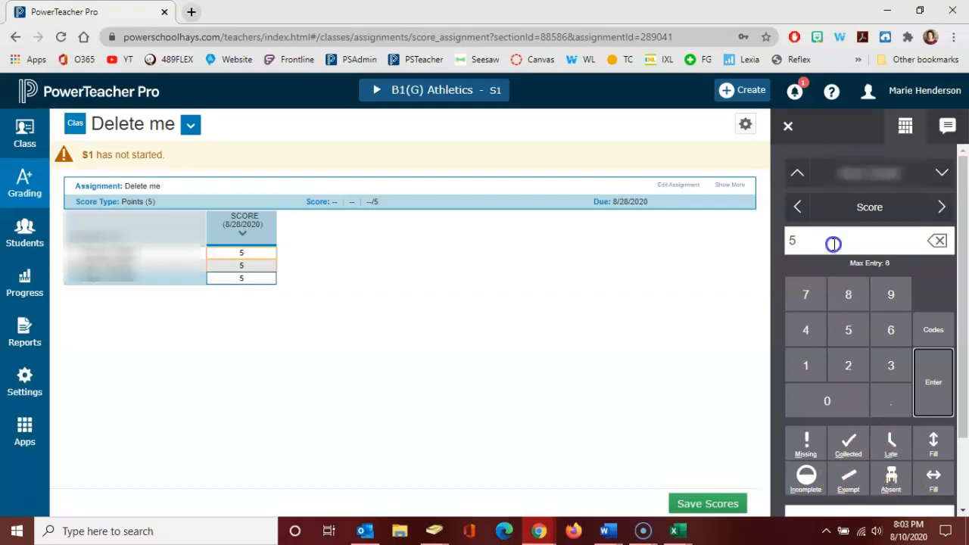
Replace the third student's Delete me score with NHI and save the scores.
text(N)
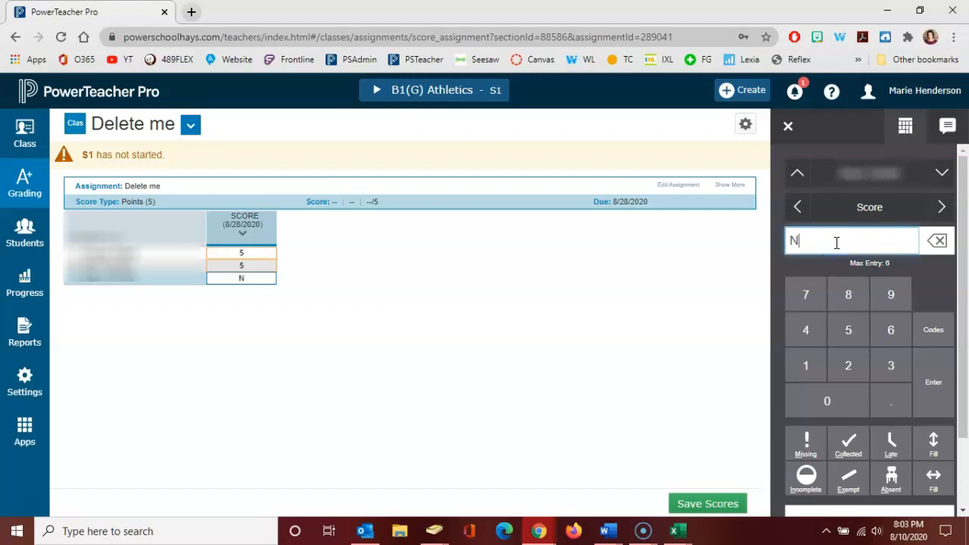
text(HI)
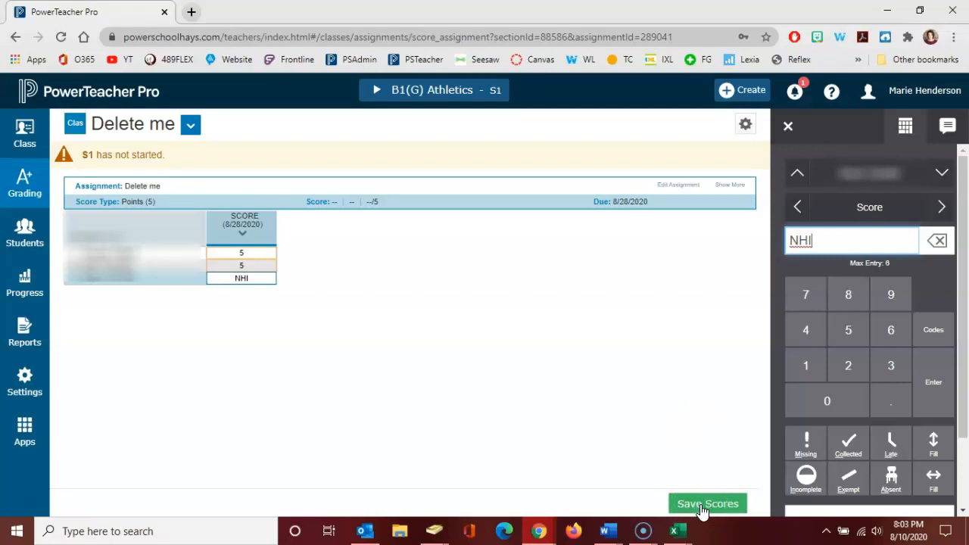
click(707, 502)
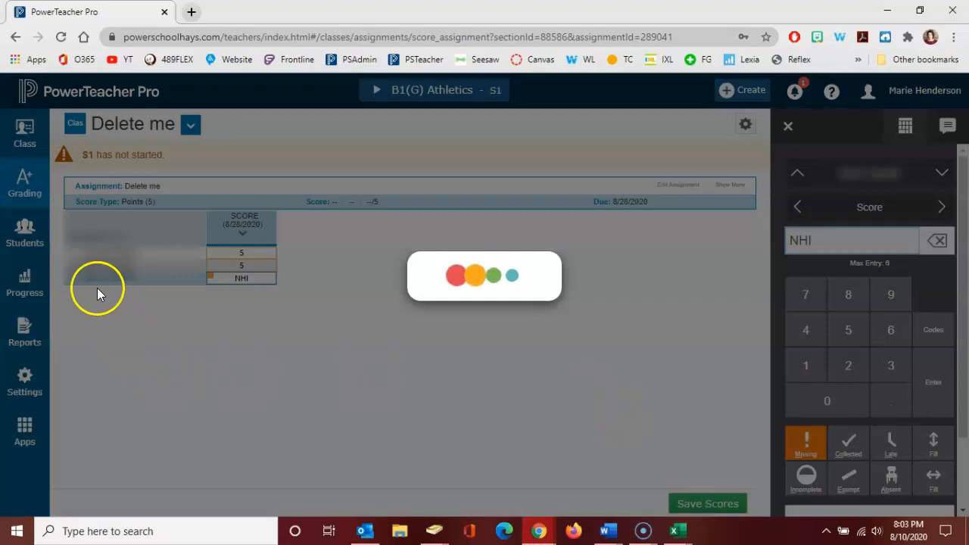
click(705, 503)
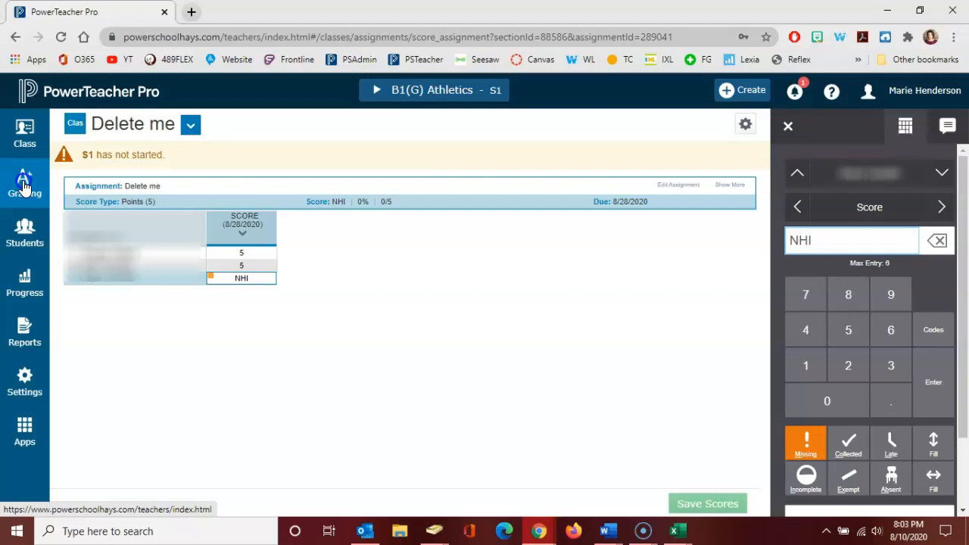
Go to the B1(G) Athletics scoresheet via Grading.
click(25, 182)
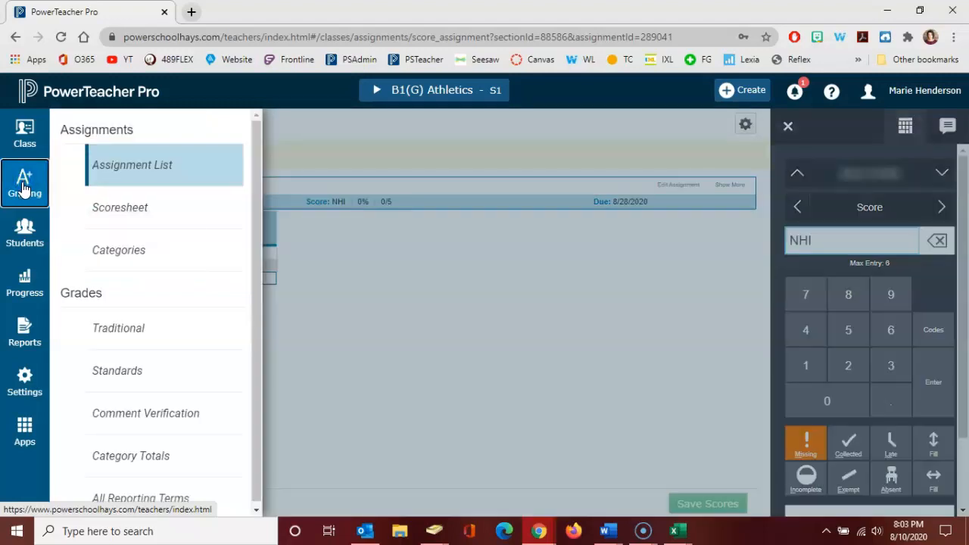
mouse_move(119, 207)
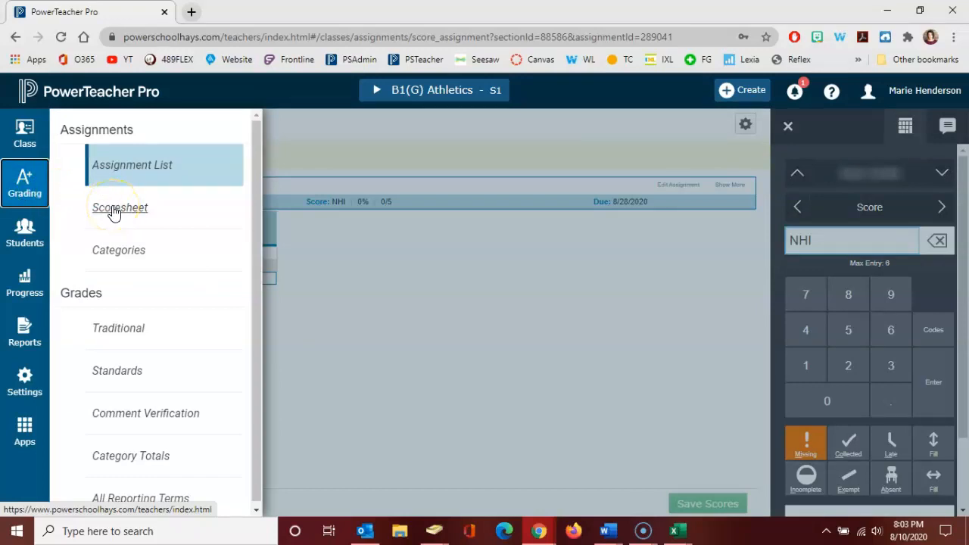
click(119, 205)
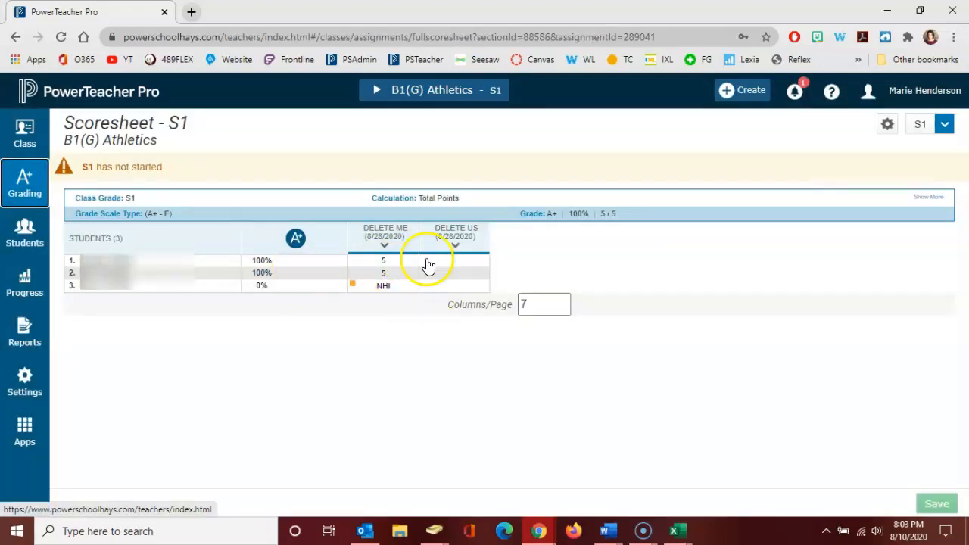
Start score entry on the scoresheet and move the inspector to the Delete us column.
click(381, 260)
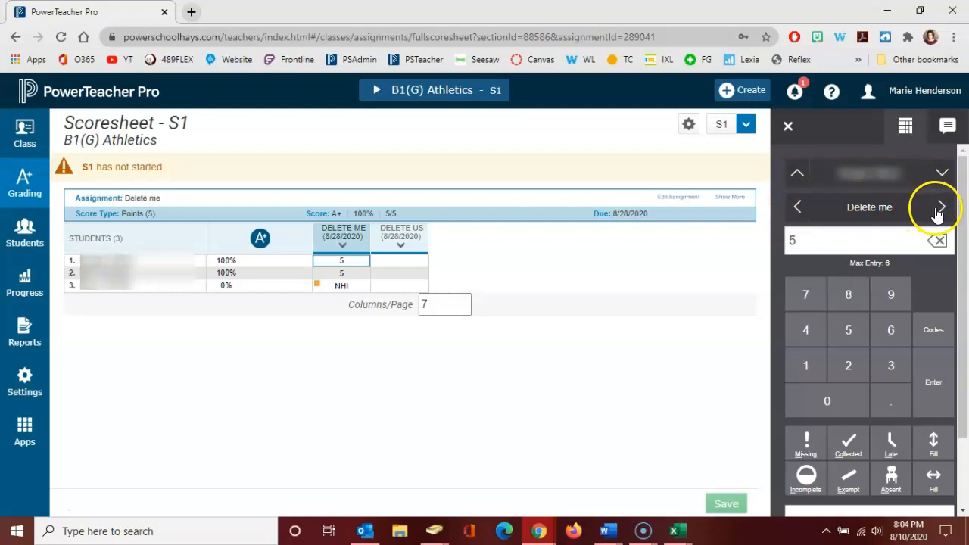
mouse_move(942, 205)
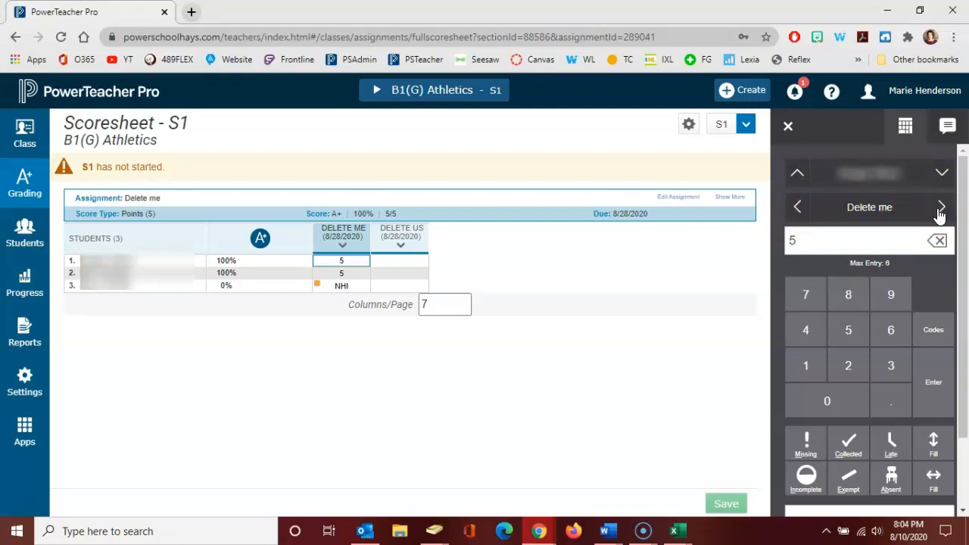
click(941, 206)
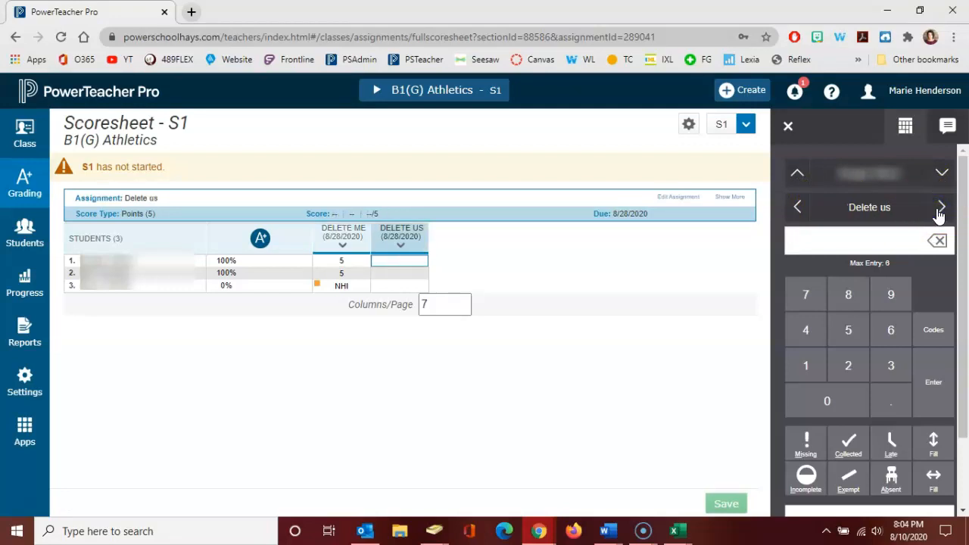
mouse_move(704, 294)
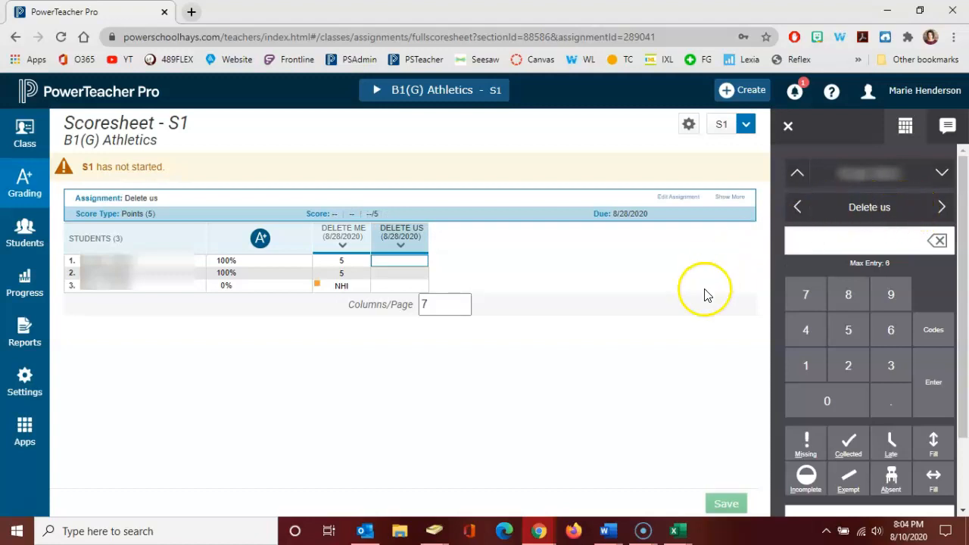
mouse_move(848, 332)
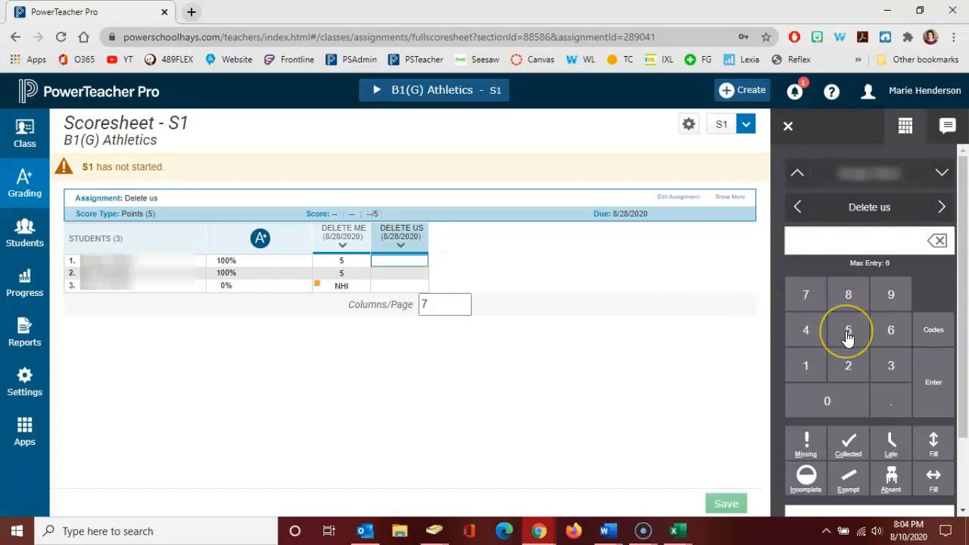
Give the first student a 5 on Delete us and save the scoresheet.
click(847, 330)
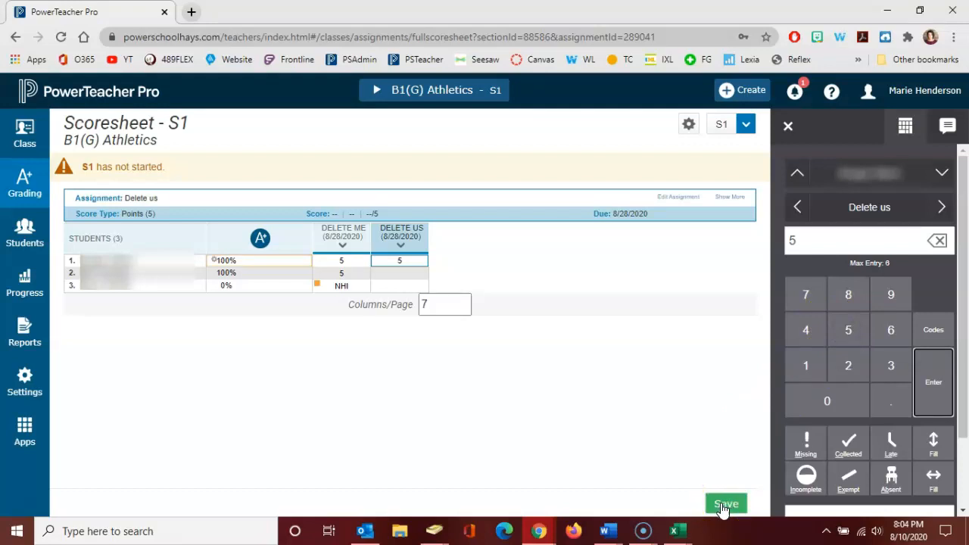
click(725, 504)
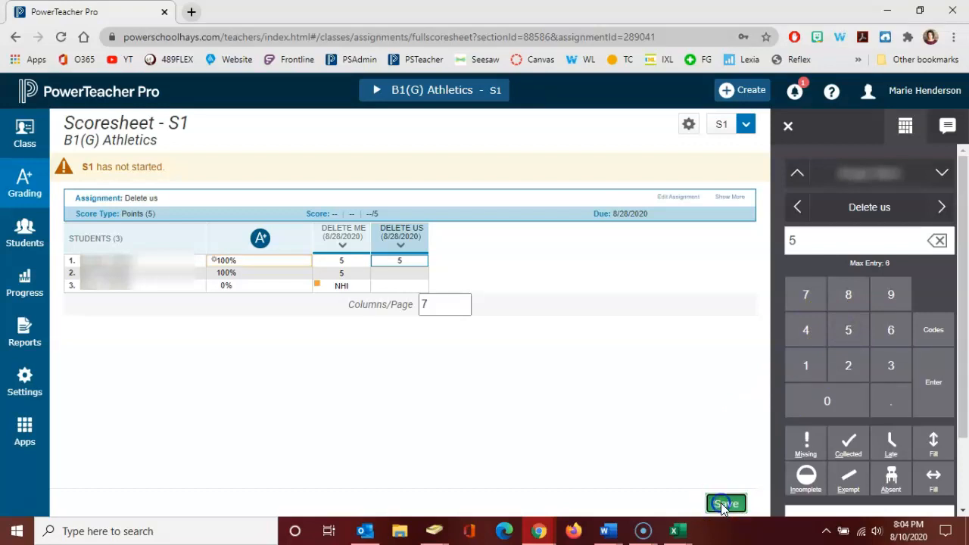
click(724, 502)
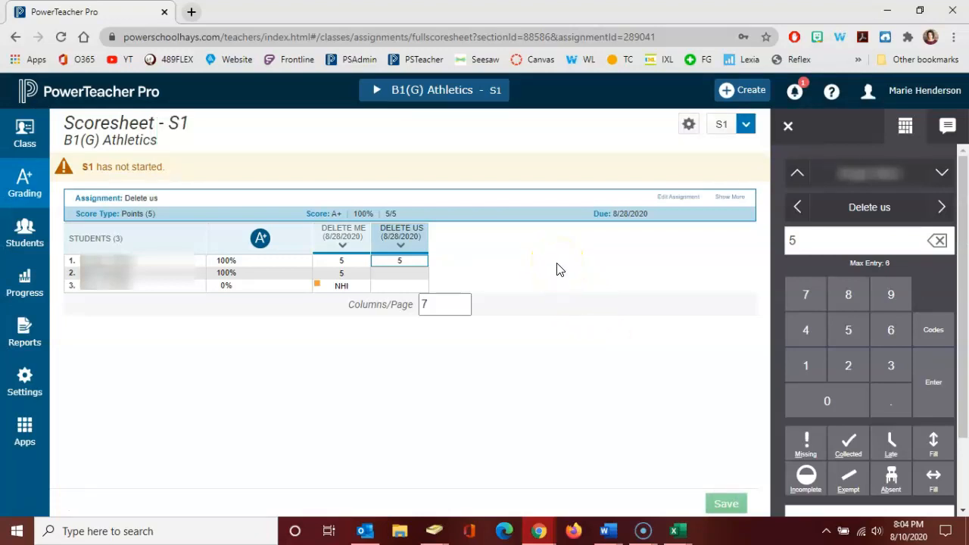
mouse_move(345, 396)
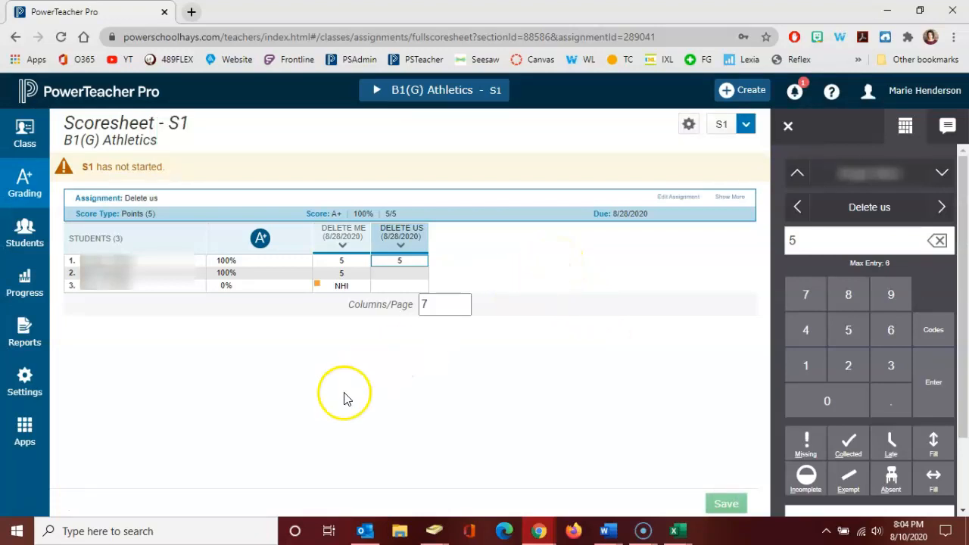